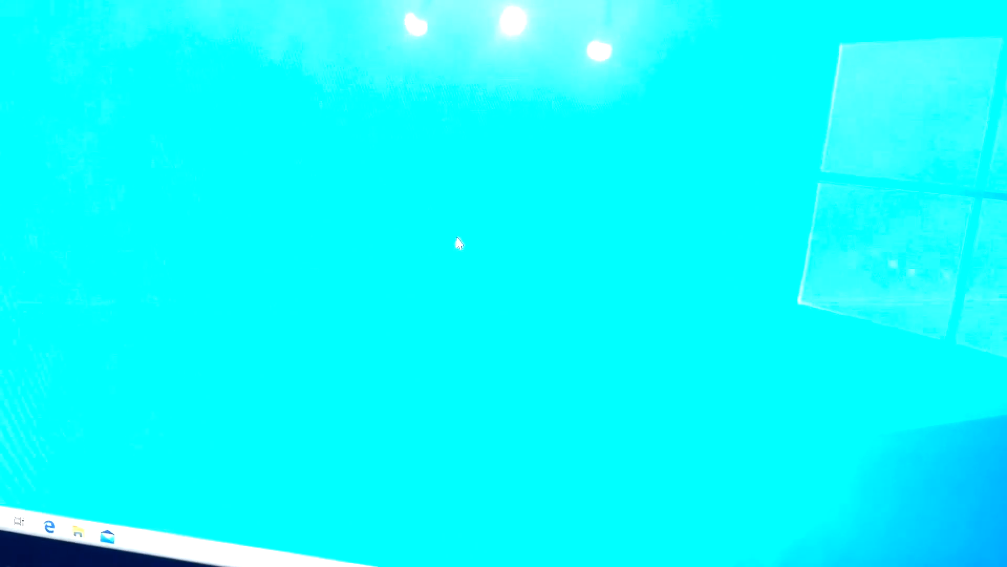
- Bring up the Start menu to search for System Configuration
{"action": "left_click", "coordinate": [17, 519]}
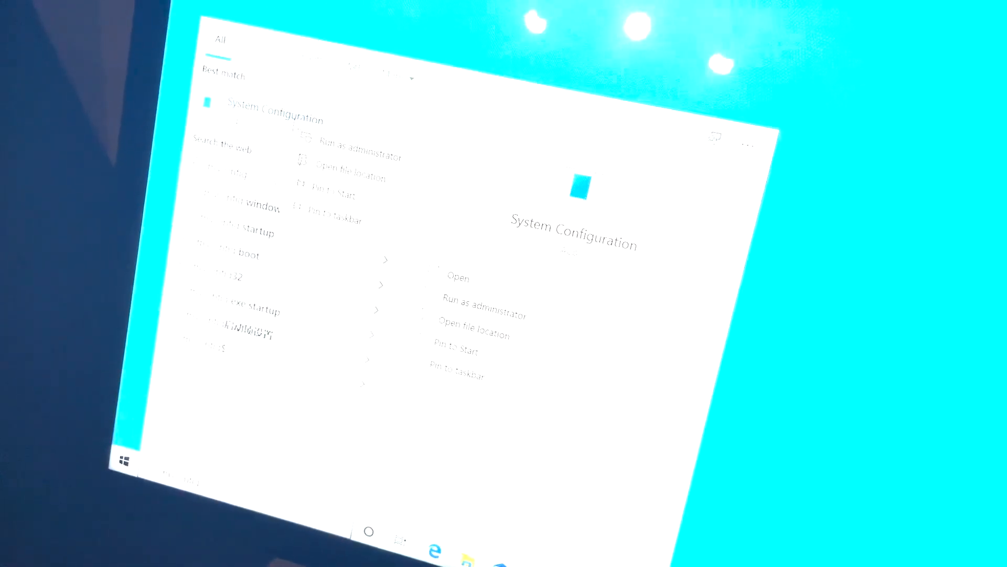
- Launch System Configuration from the Best match search result
{"action": "left_click", "coordinate": [458, 277]}
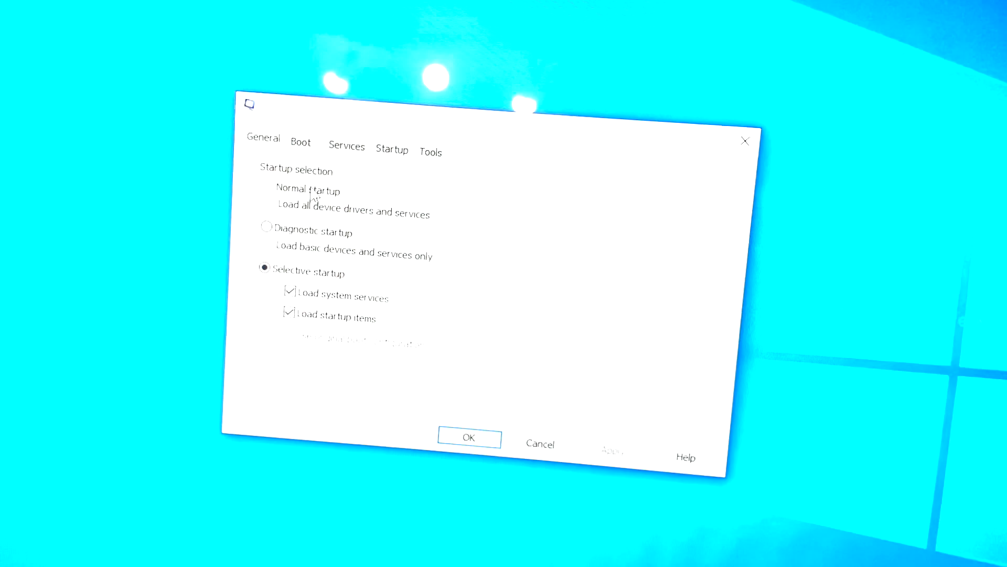
- Select Normal startup (after briefly trying Diagnostic) and confirm with OK
{"action": "left_click", "coordinate": [263, 190]}
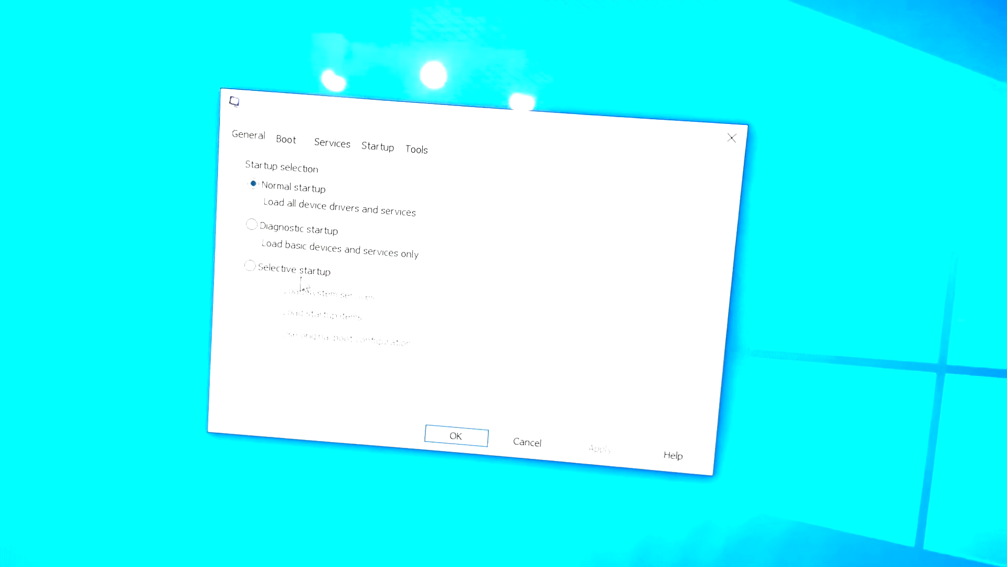
{"action": "left_click", "coordinate": [251, 225]}
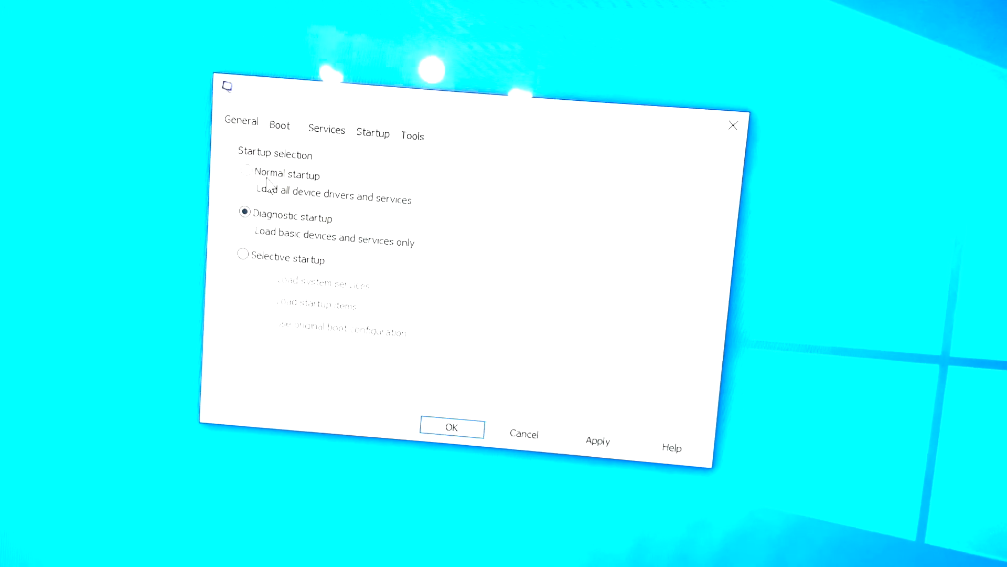
{"action": "left_click", "coordinate": [244, 174]}
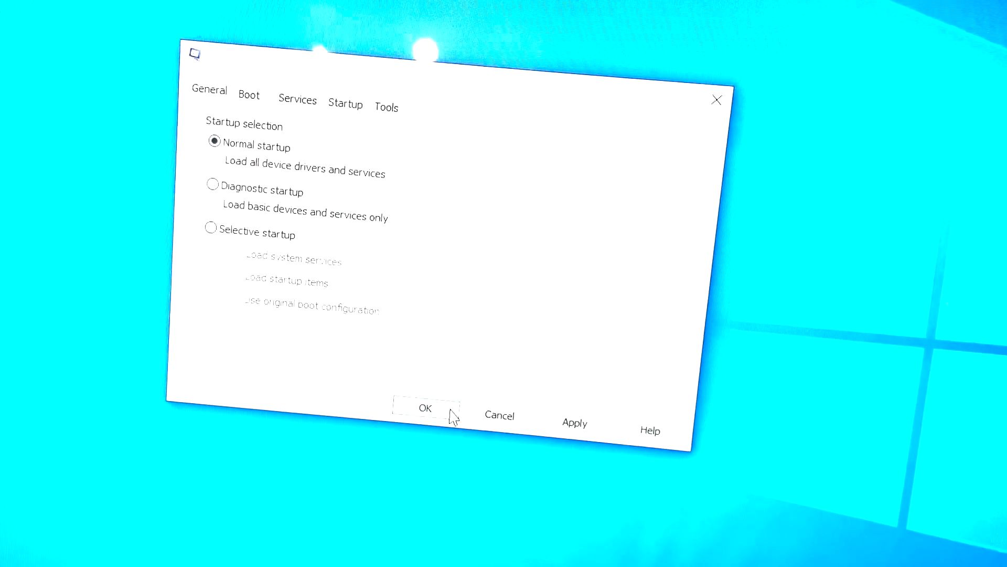
{"action": "left_click", "coordinate": [424, 408]}
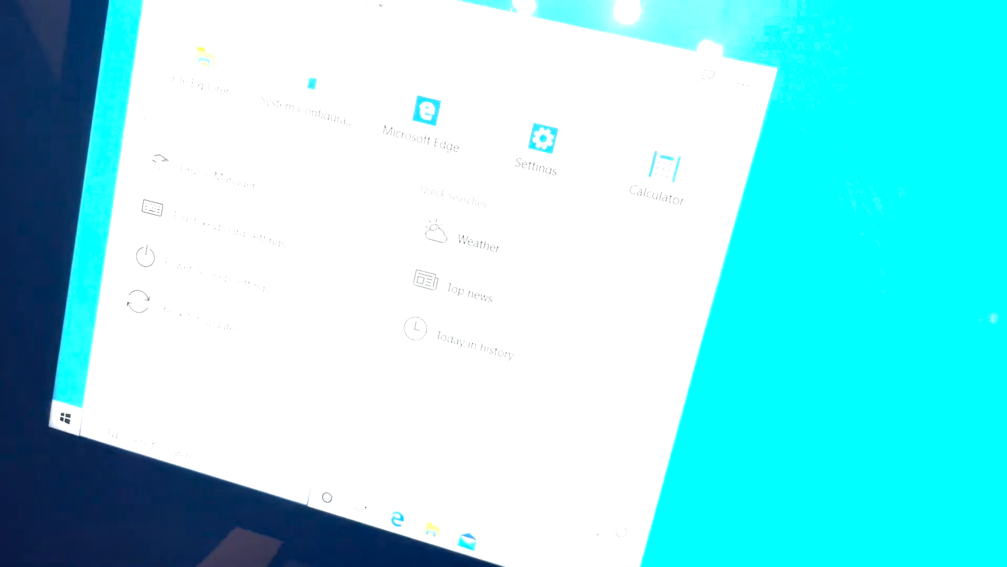